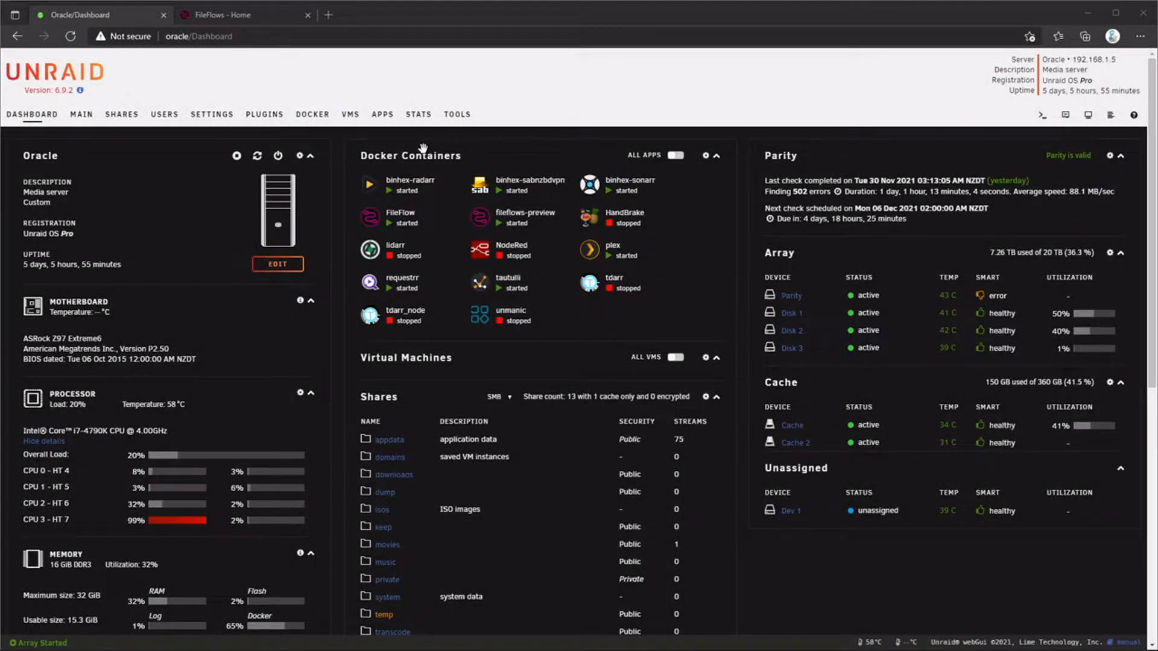
Locate FileFlows in the community apps store and begin its install
click(383, 115)
text(fileflows)
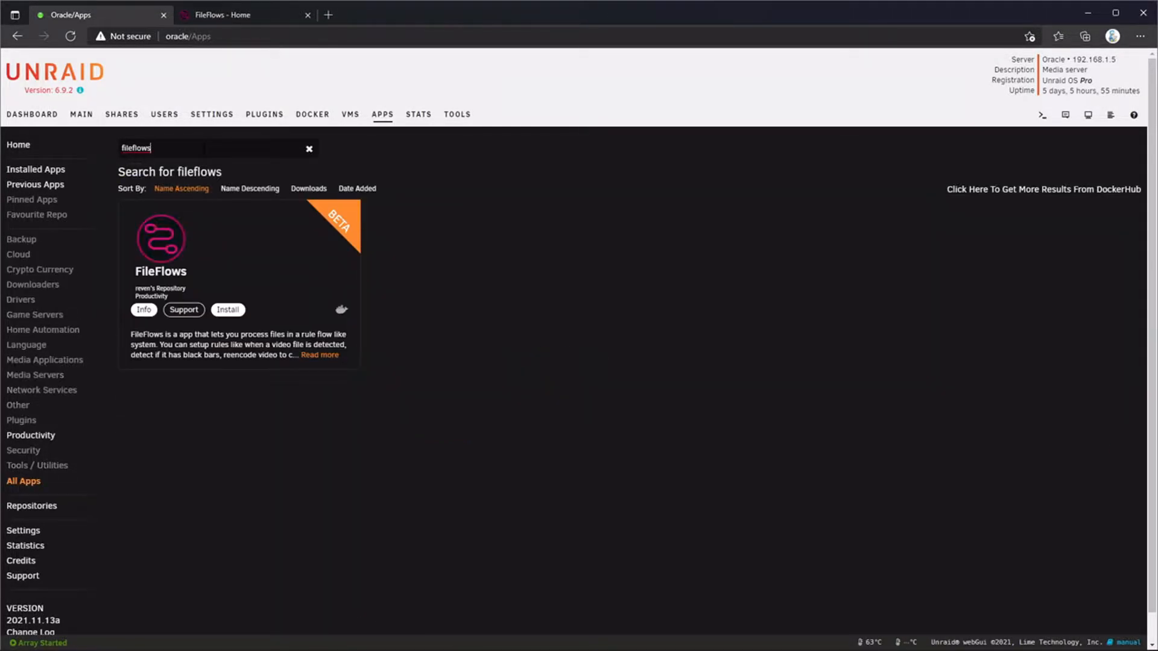
click(228, 310)
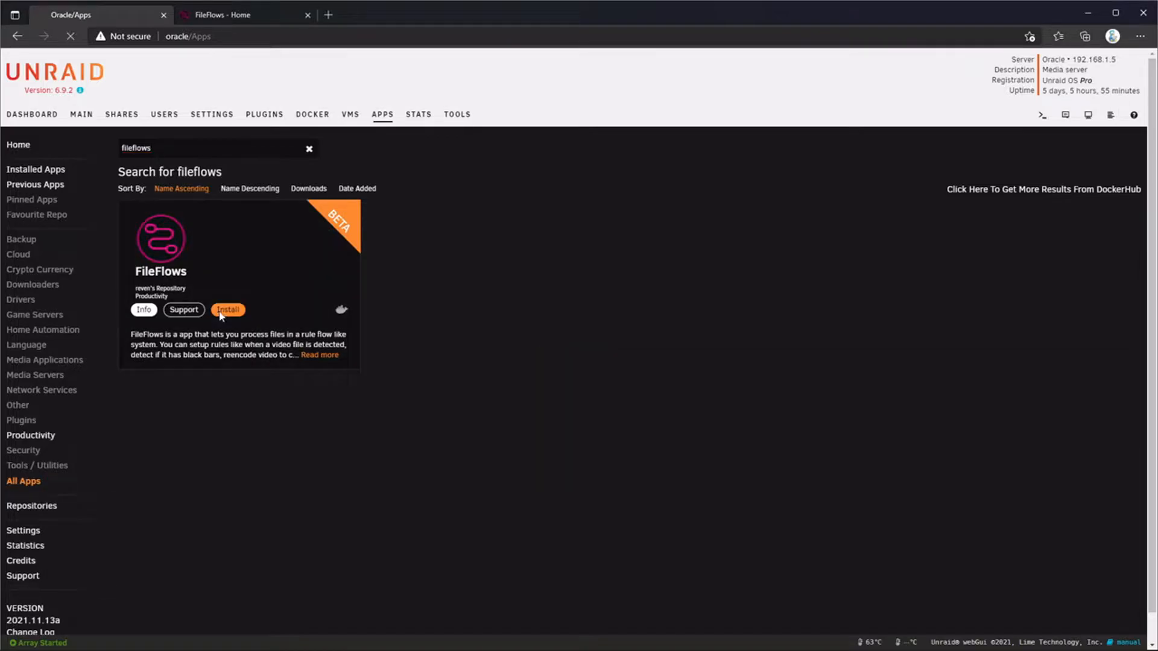
Load the FileFlows container template and reveal the WebUI 8585, data, logs, temp and media fields
click(228, 310)
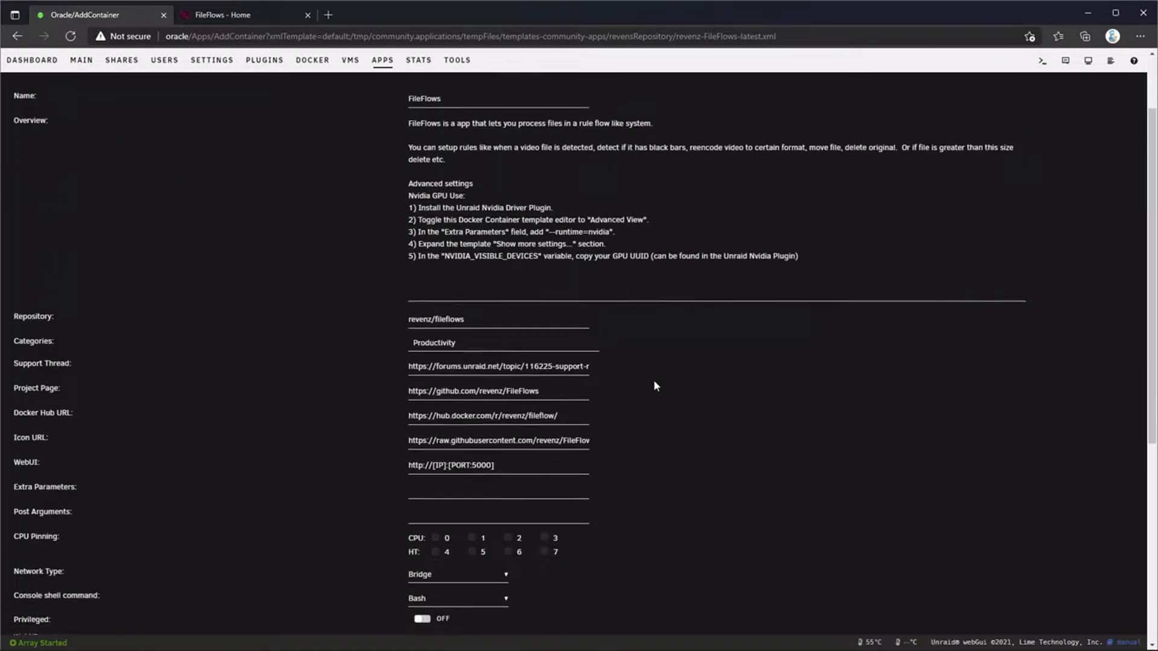
scroll(down, 3)
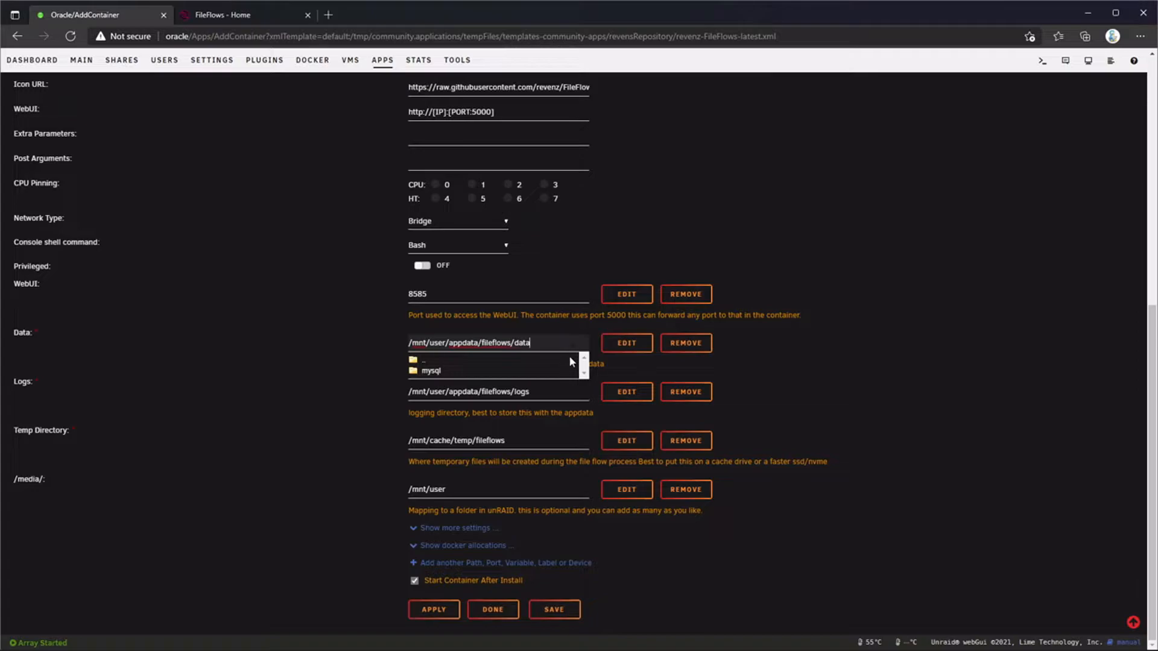
click(491, 391)
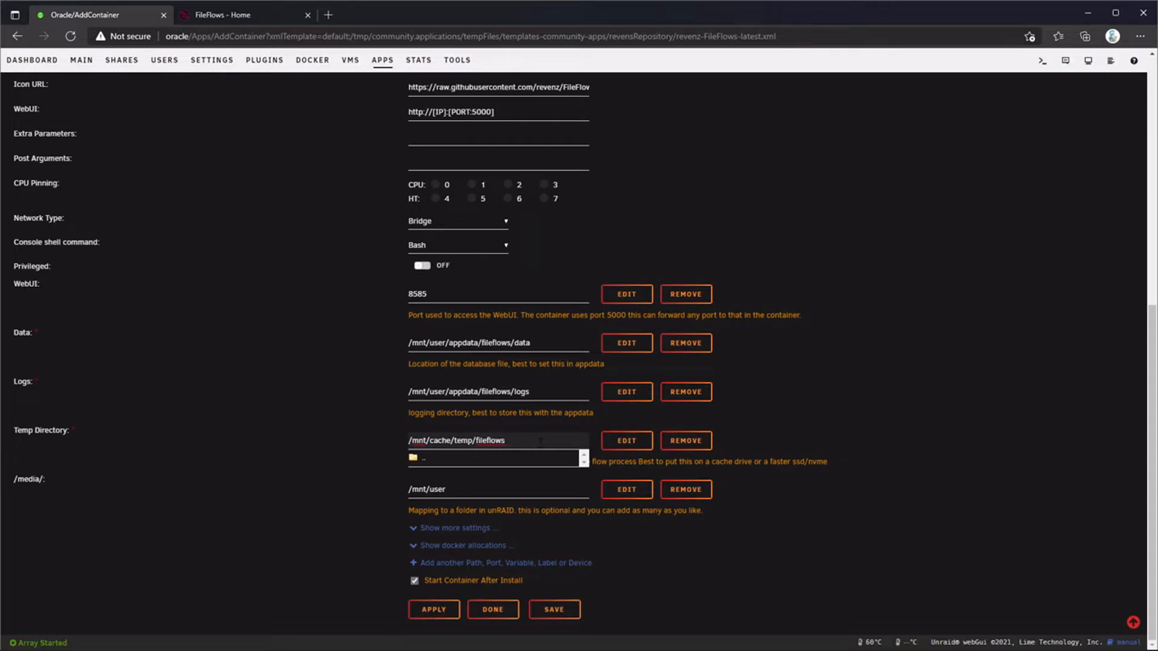
click(505, 441)
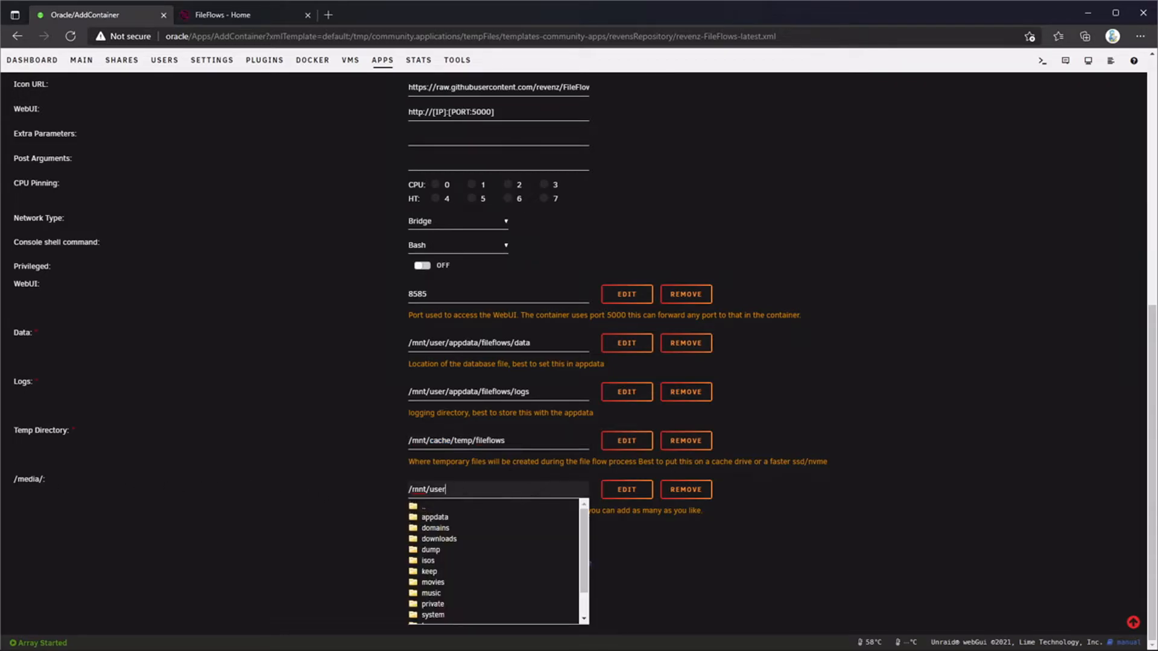
click(624, 489)
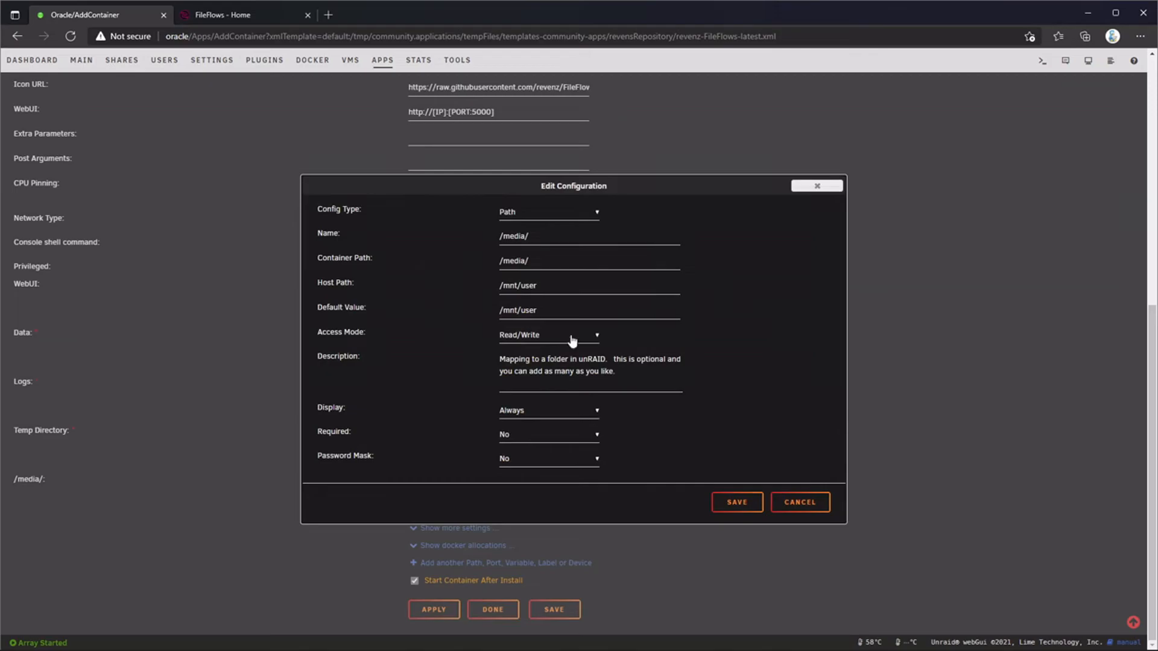
click(735, 502)
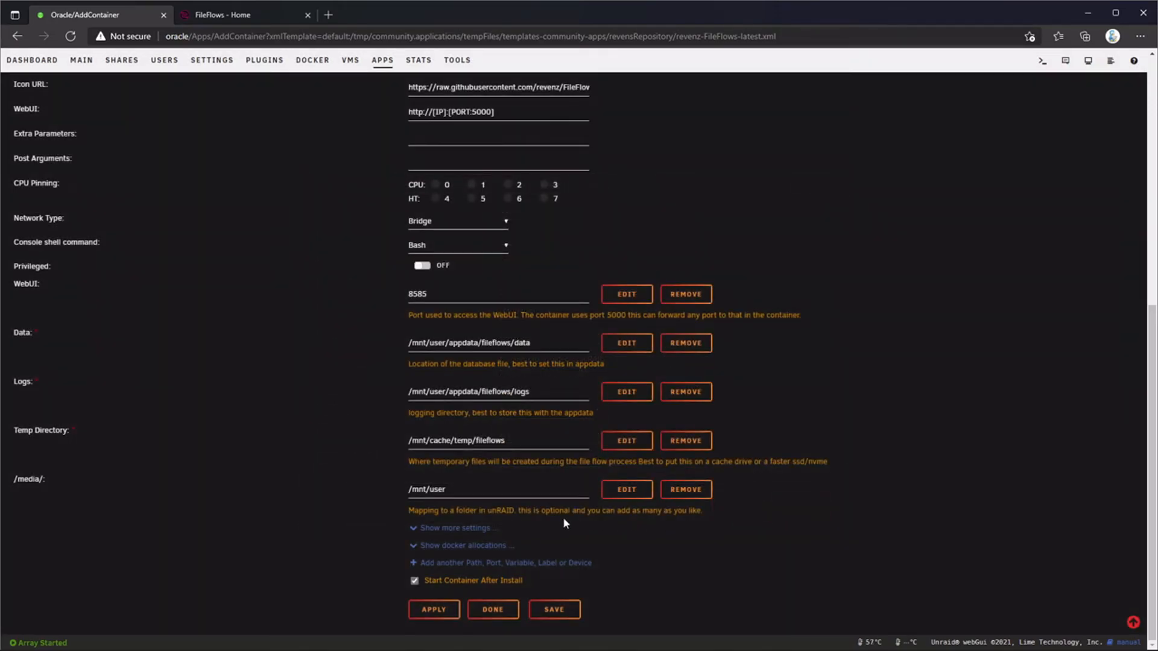
click(506, 562)
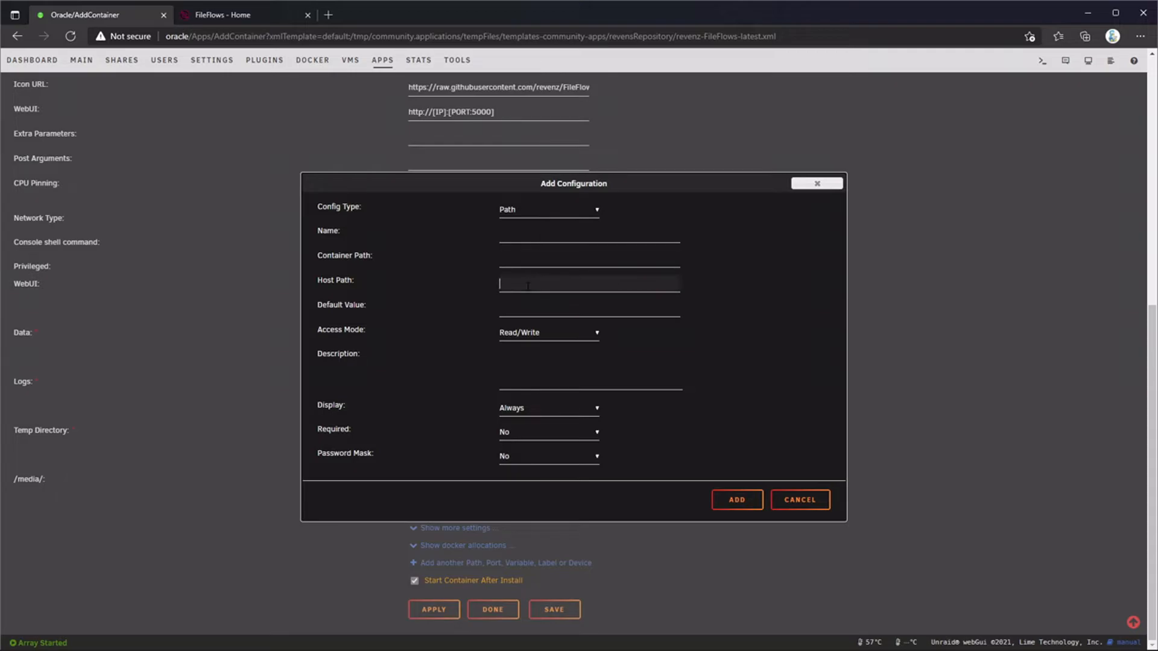
click(799, 499)
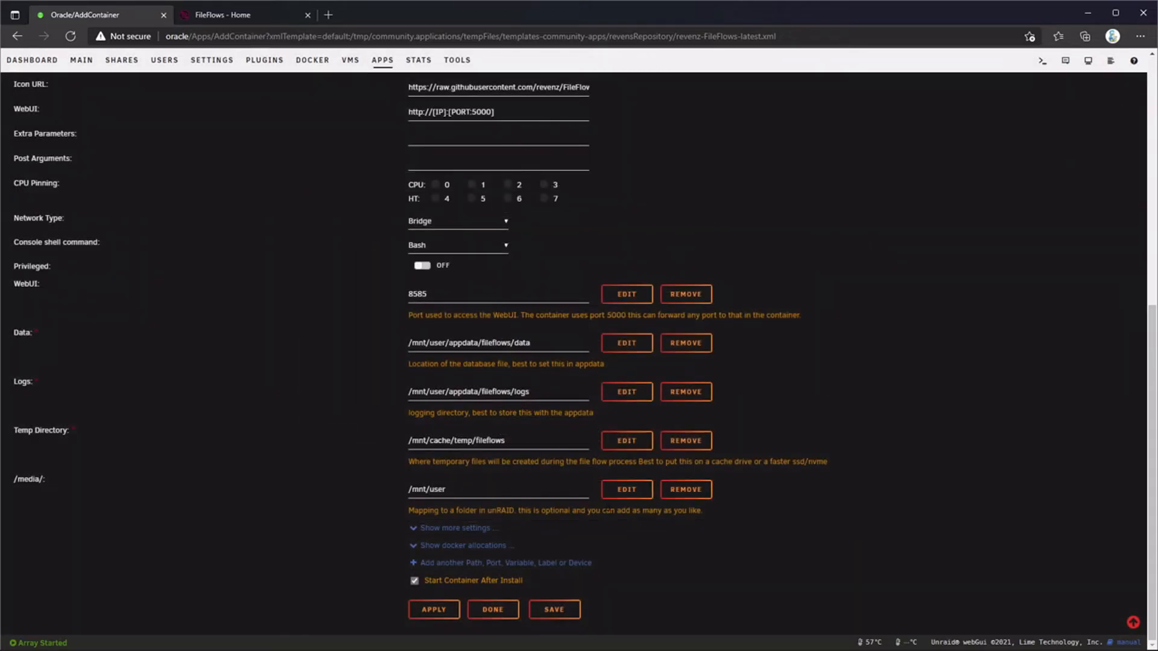
click(625, 488)
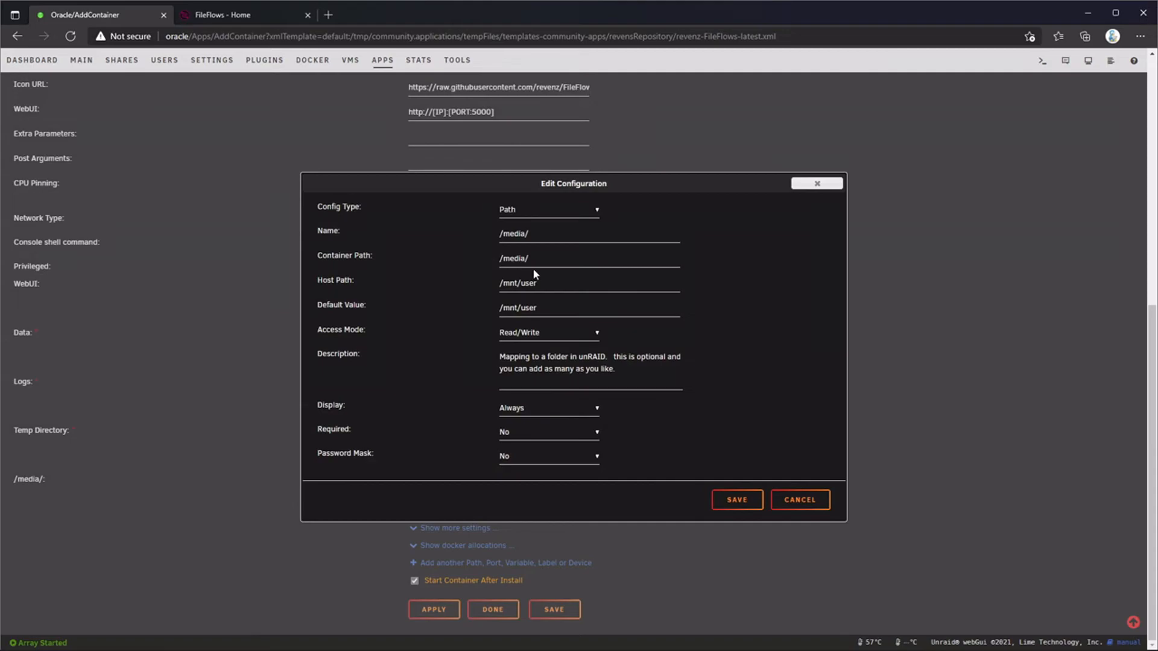
double_click(529, 308)
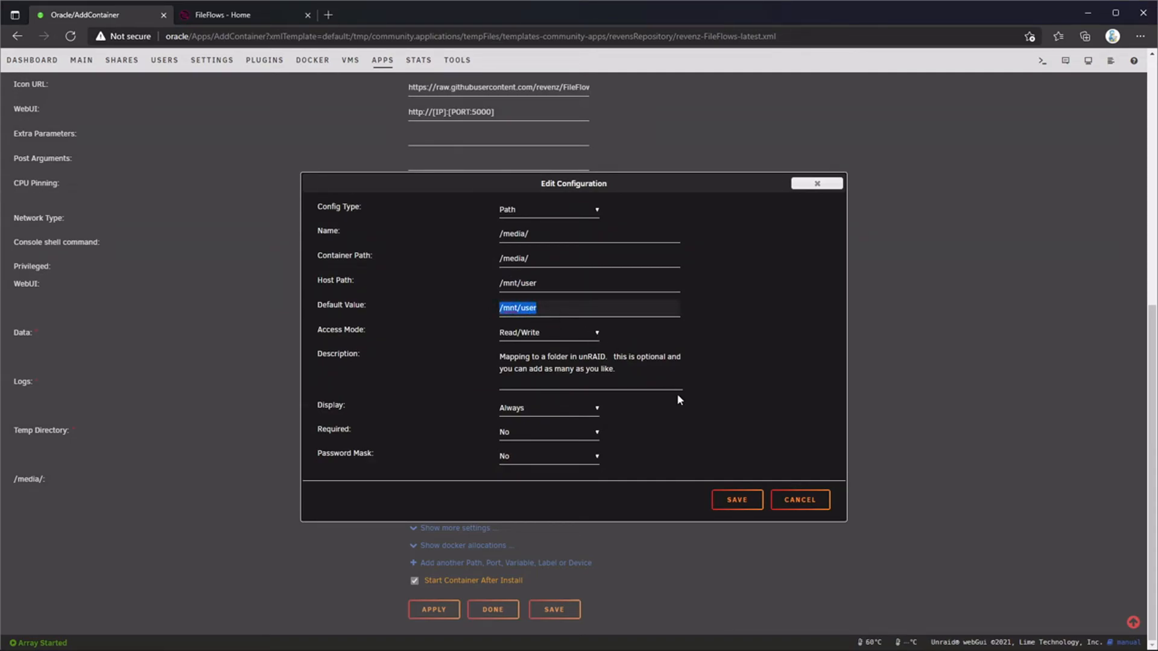
click(736, 499)
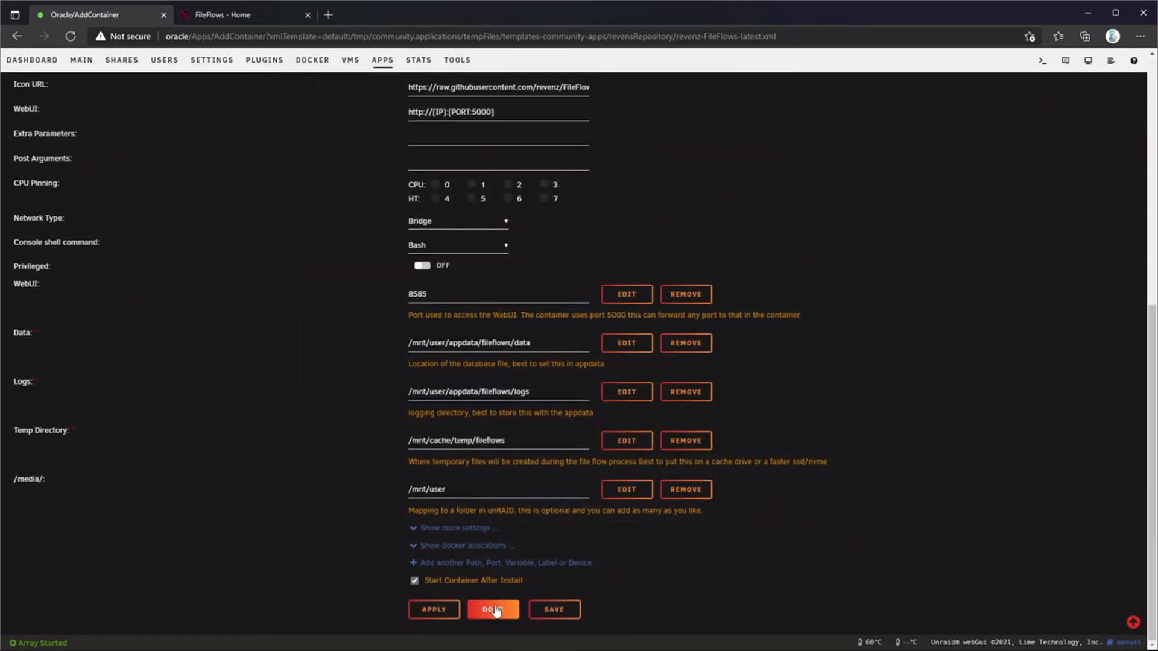
Create the FileFlows container and launch its web UI from the Dashboard
click(492, 609)
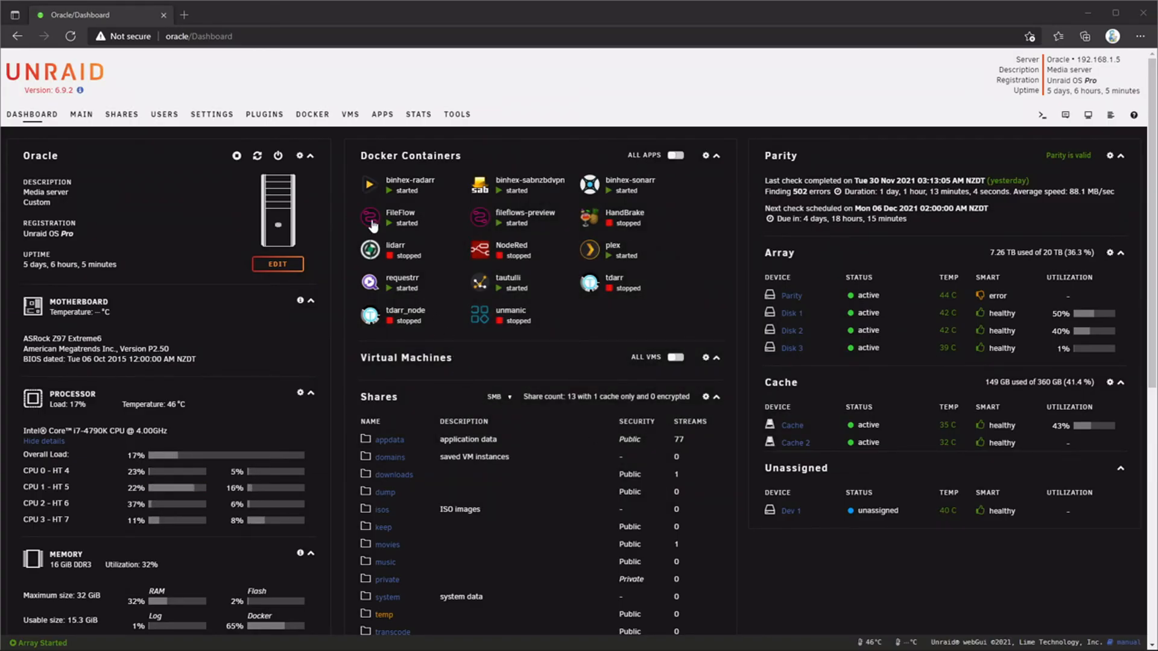
click(371, 217)
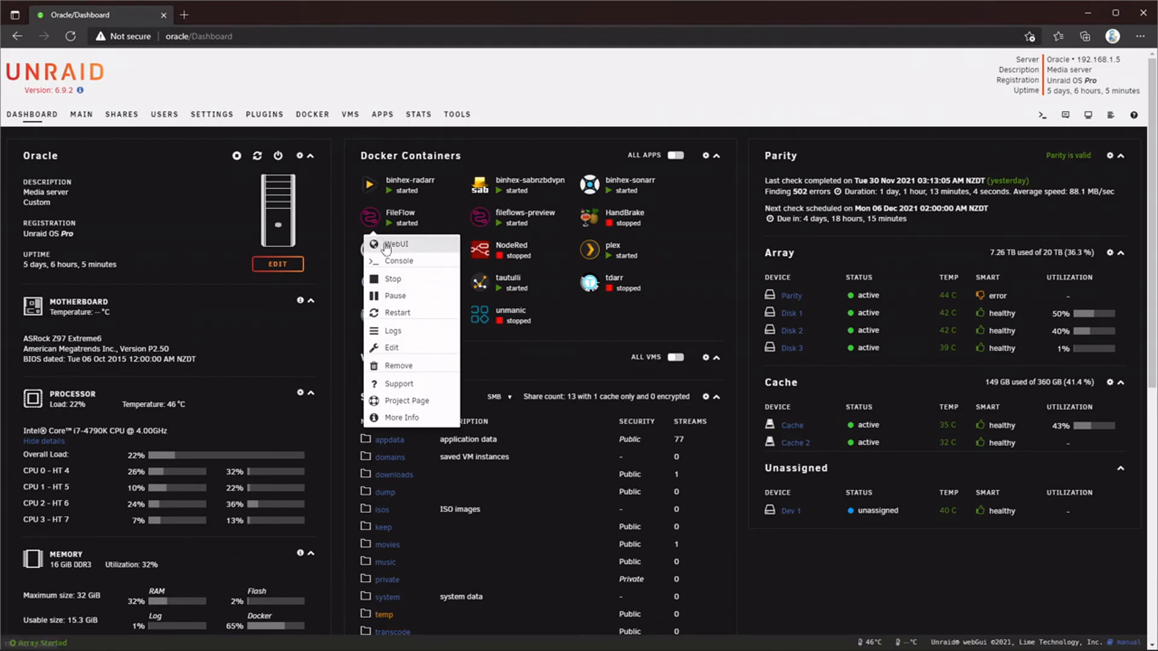
click(396, 244)
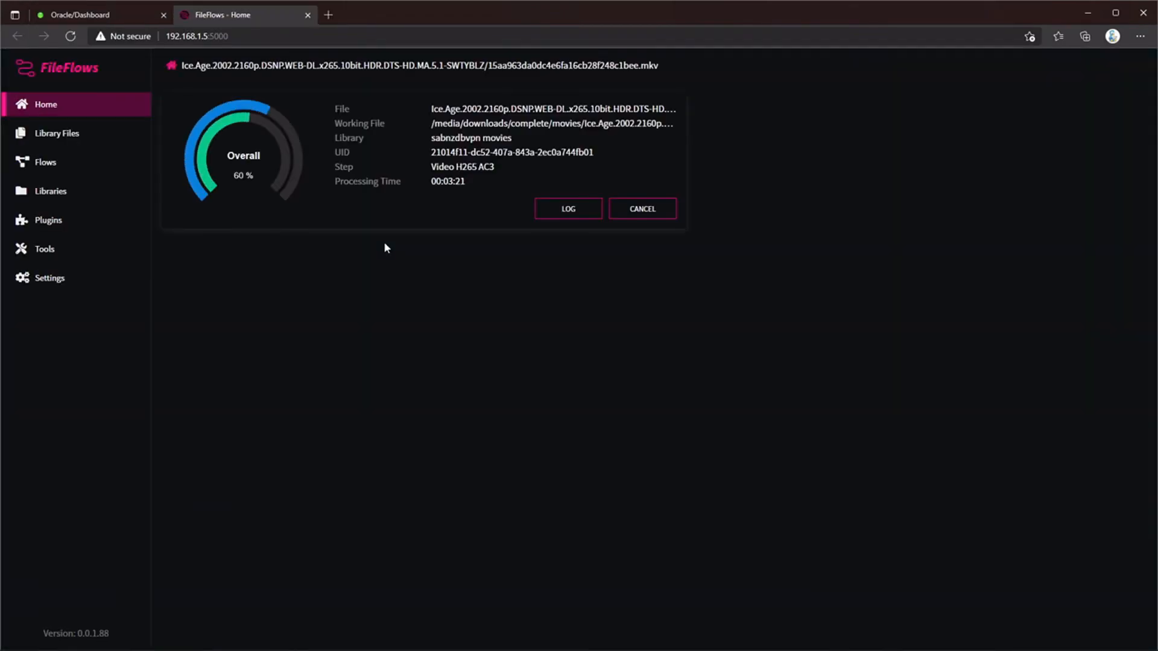